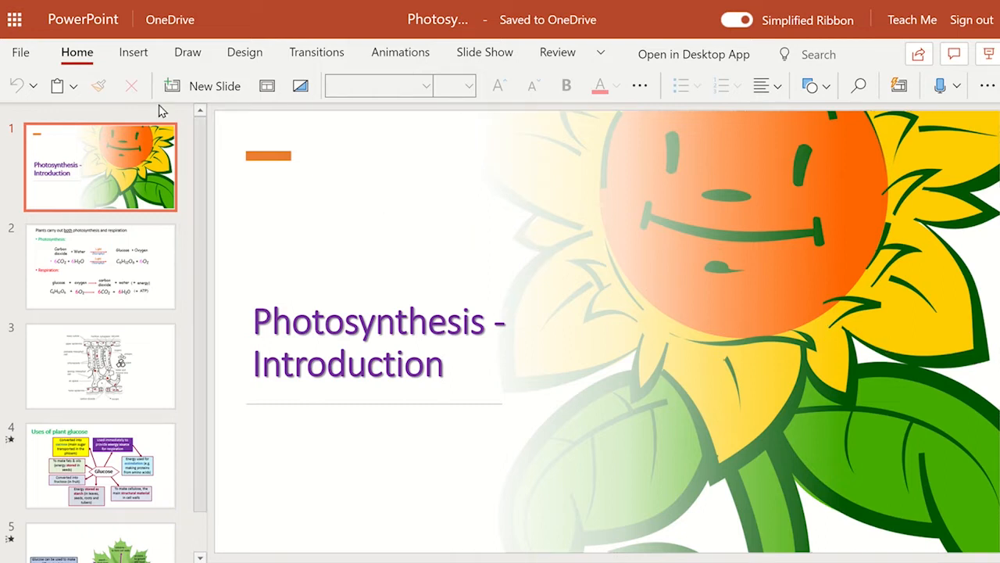
Reach the Embed option through the File menu's Share choices for the Photosynthesis presentation.
left_click(20, 53)
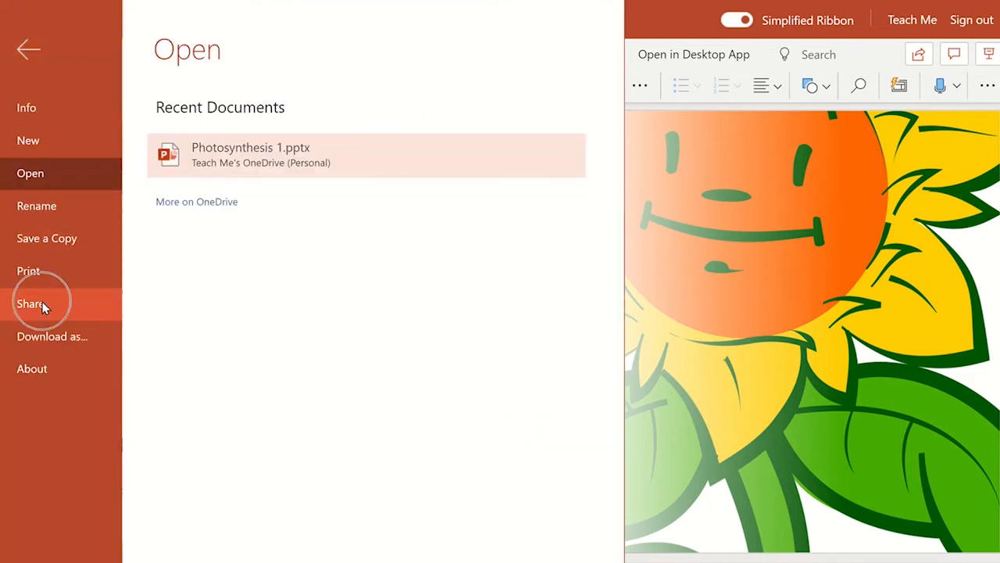
left_click(34, 304)
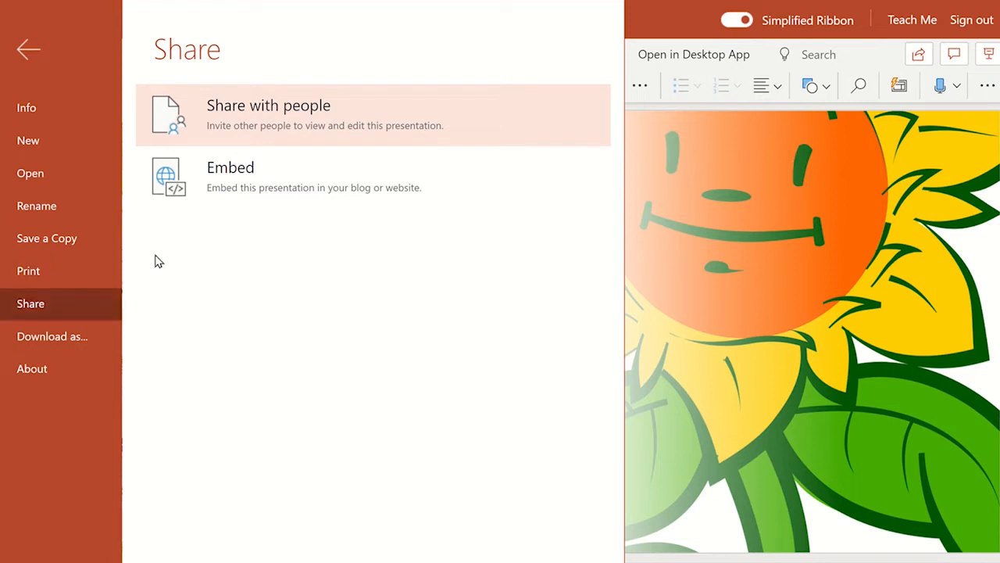
left_click(29, 49)
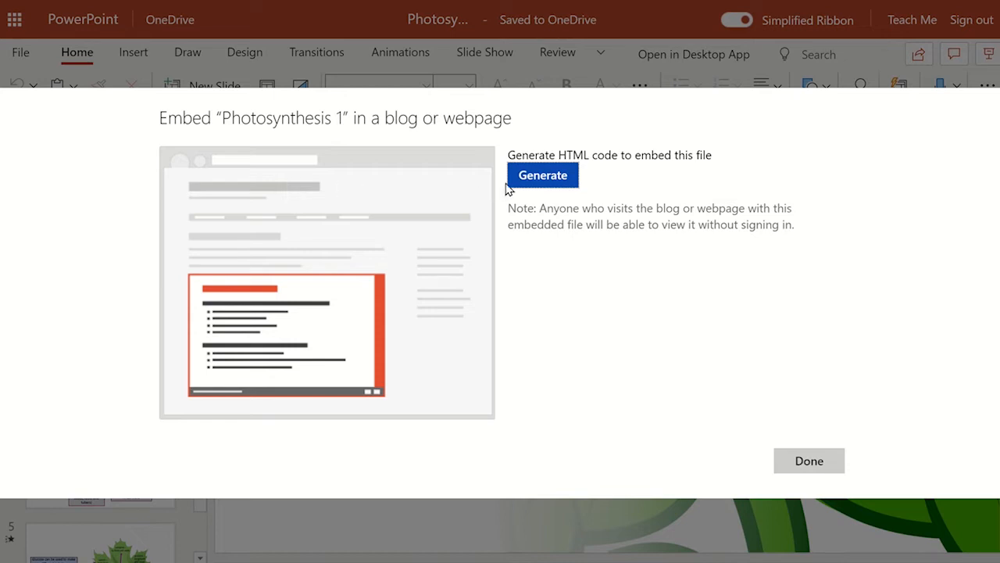
Generate HTML embed code at 1186 × 691 with interaction enabled and copy it.
left_click(542, 175)
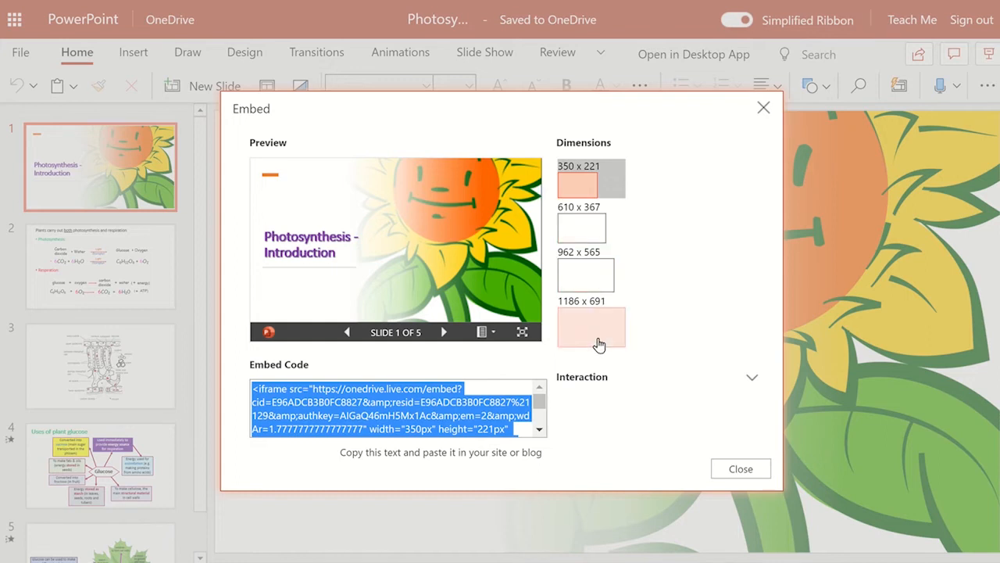
left_click(590, 326)
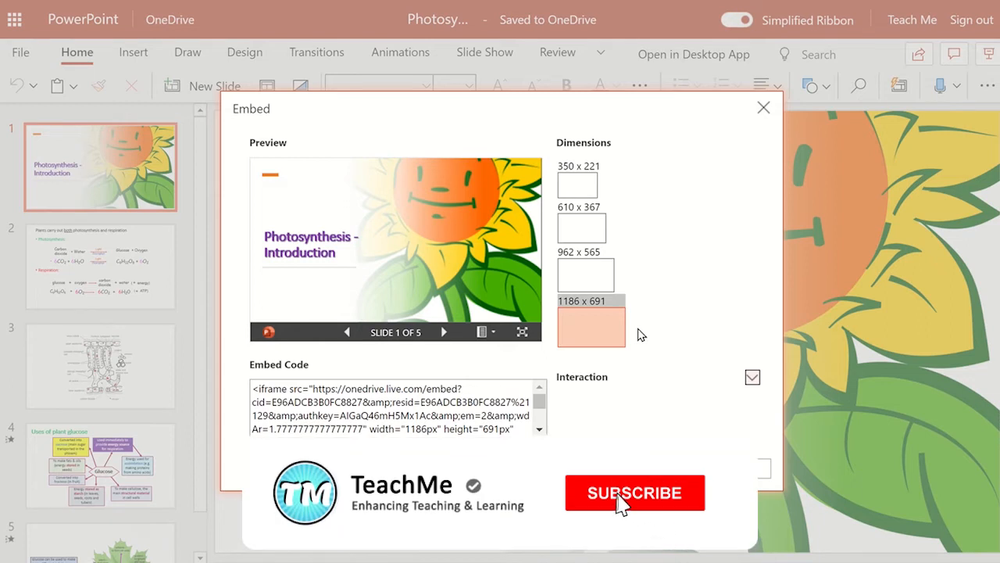
left_click(635, 493)
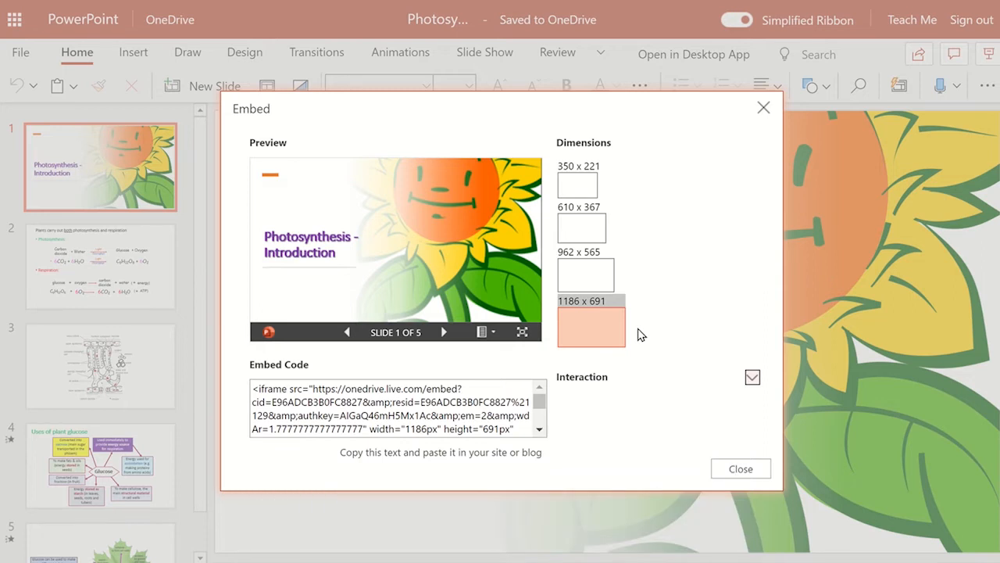
left_click(391, 414)
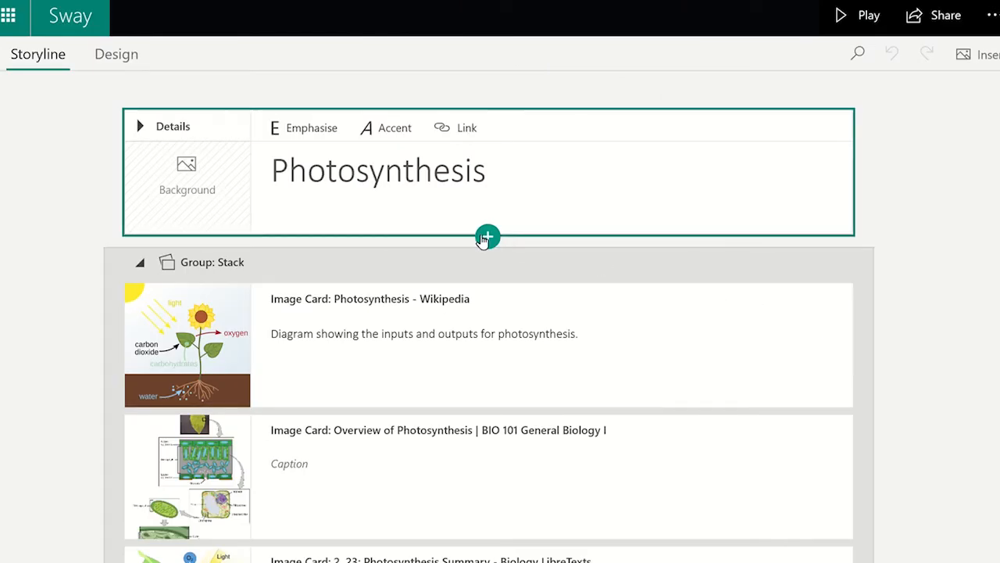
Insert an Embed Card from the Media content types below the Photosynthesis title card.
left_click(488, 237)
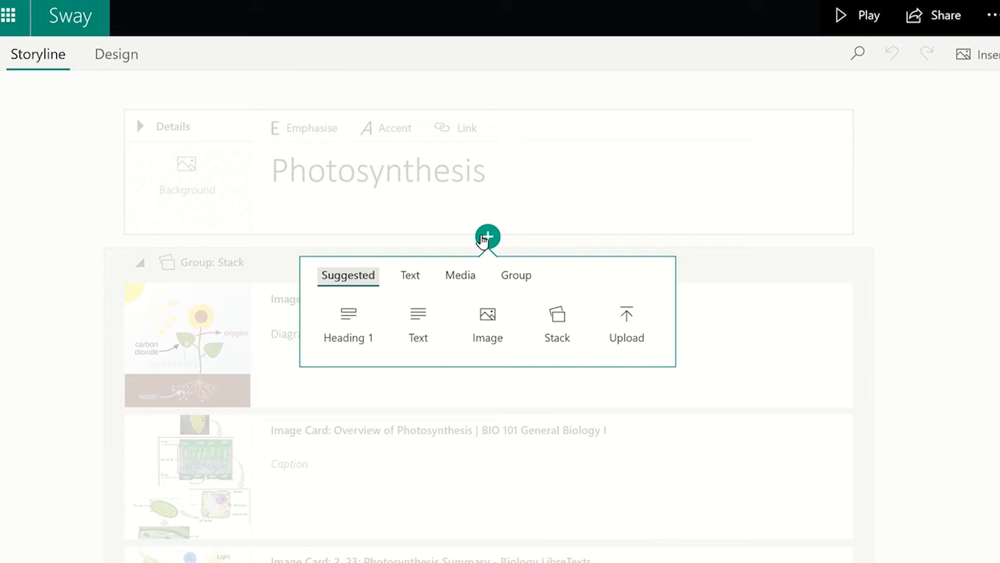
mouse_move(464, 278)
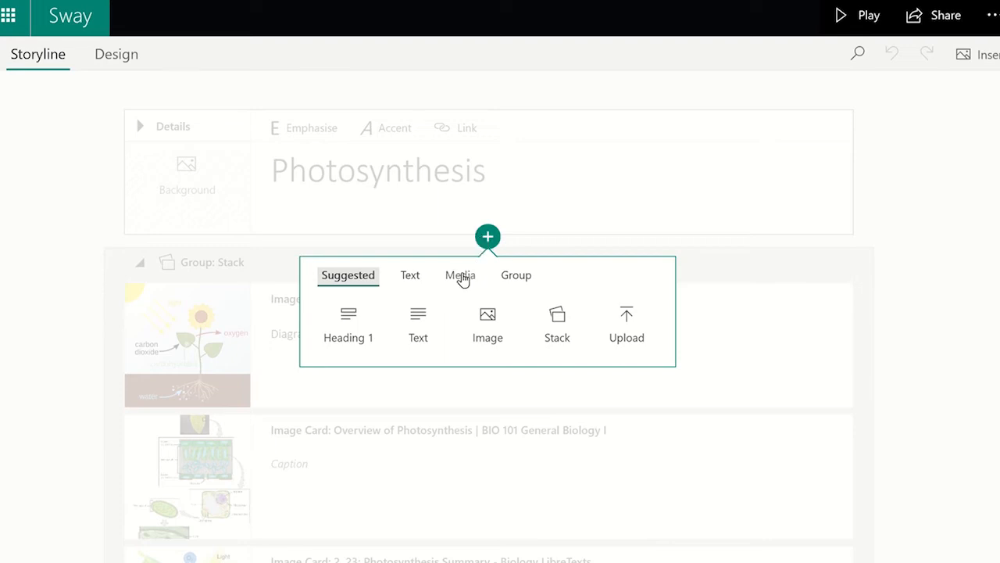
left_click(459, 276)
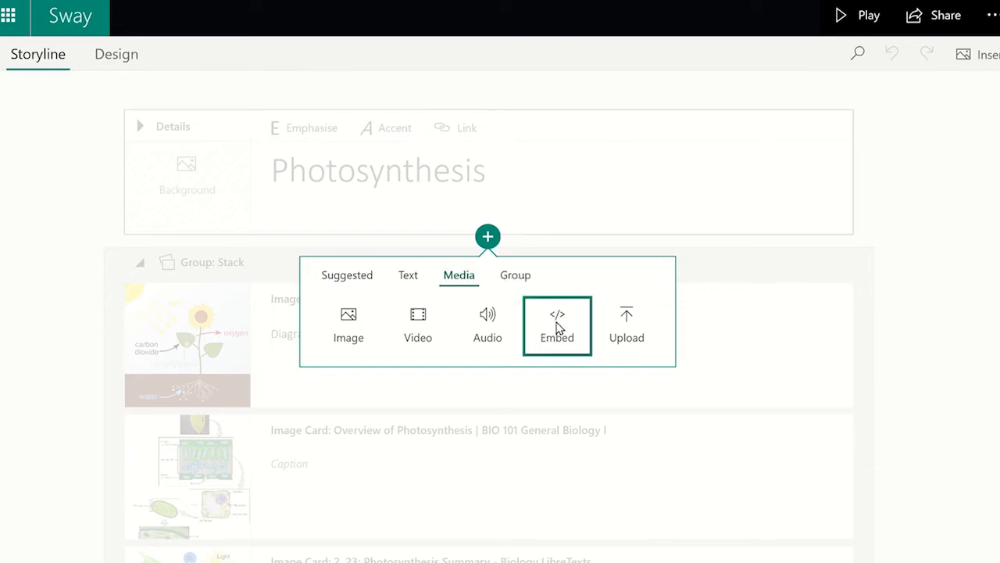
left_click(557, 327)
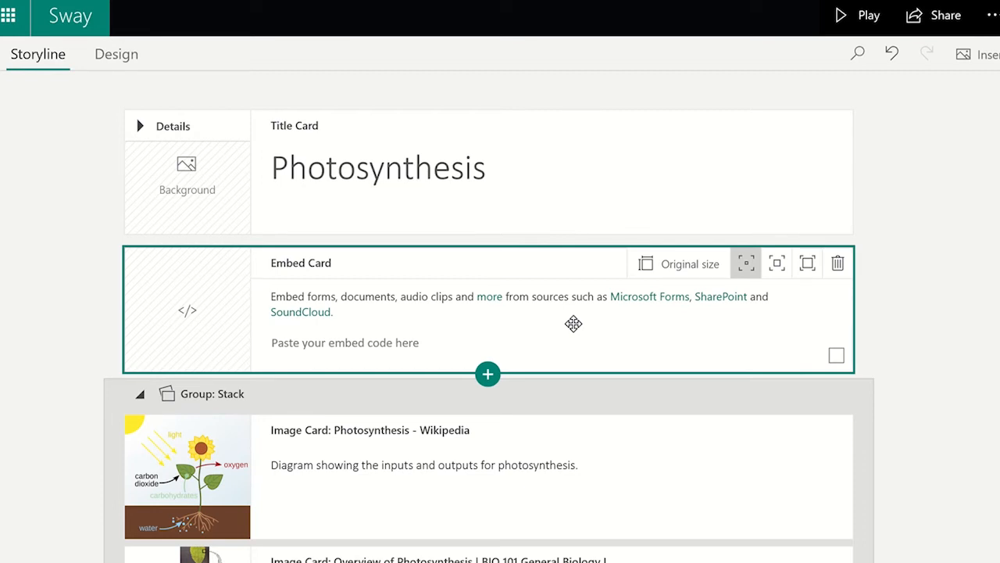
mouse_move(507, 337)
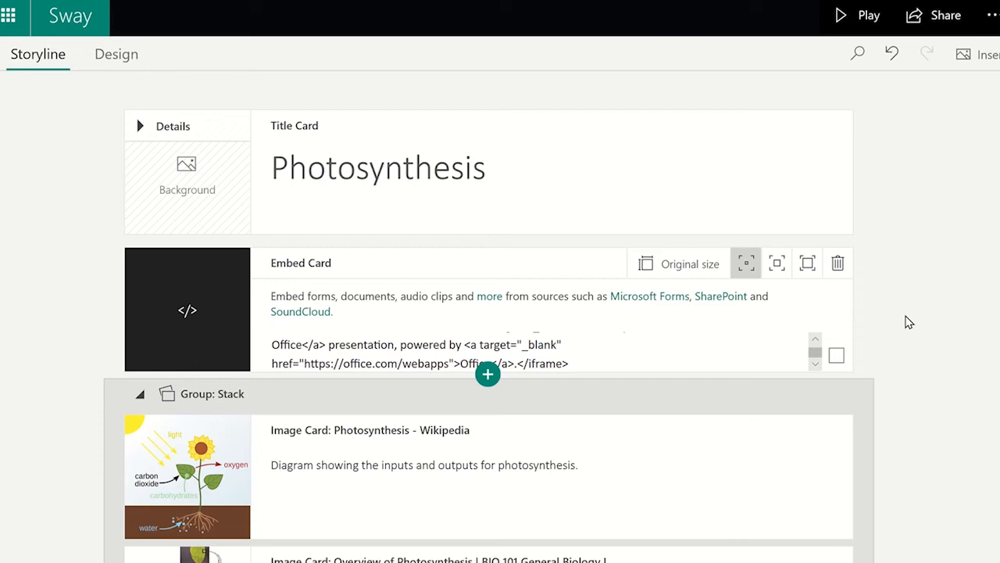
mouse_move(746, 264)
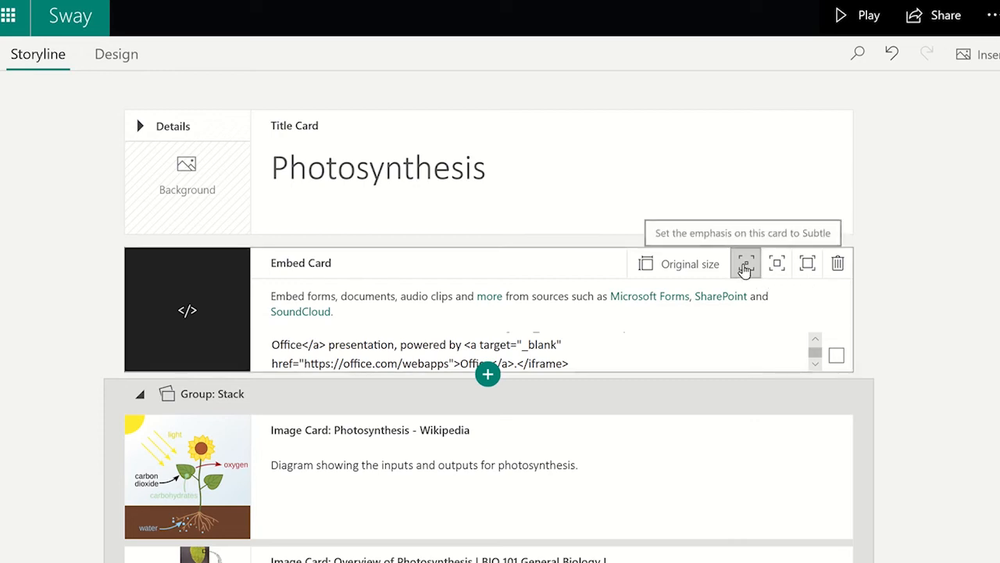
mouse_move(777, 263)
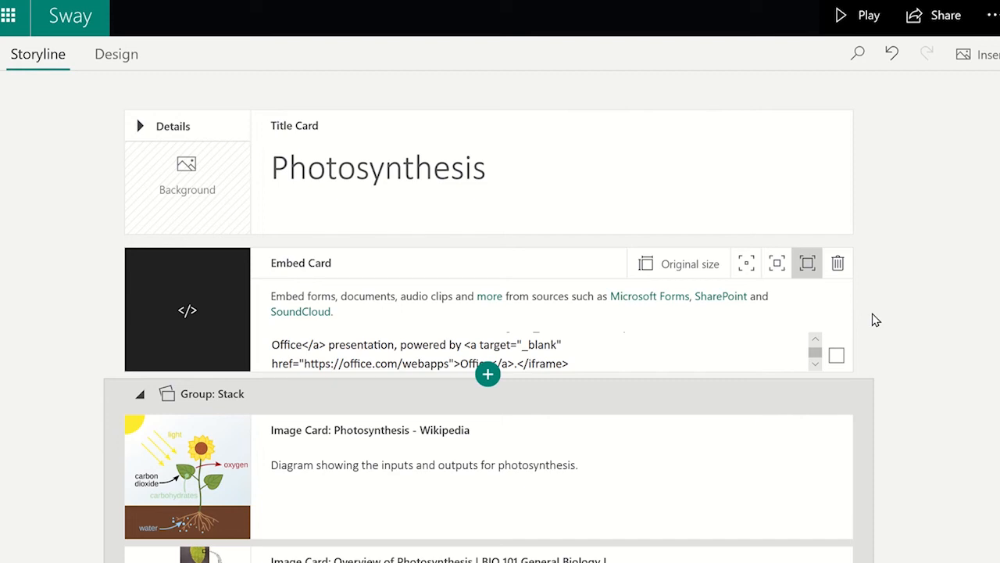
mouse_move(863, 284)
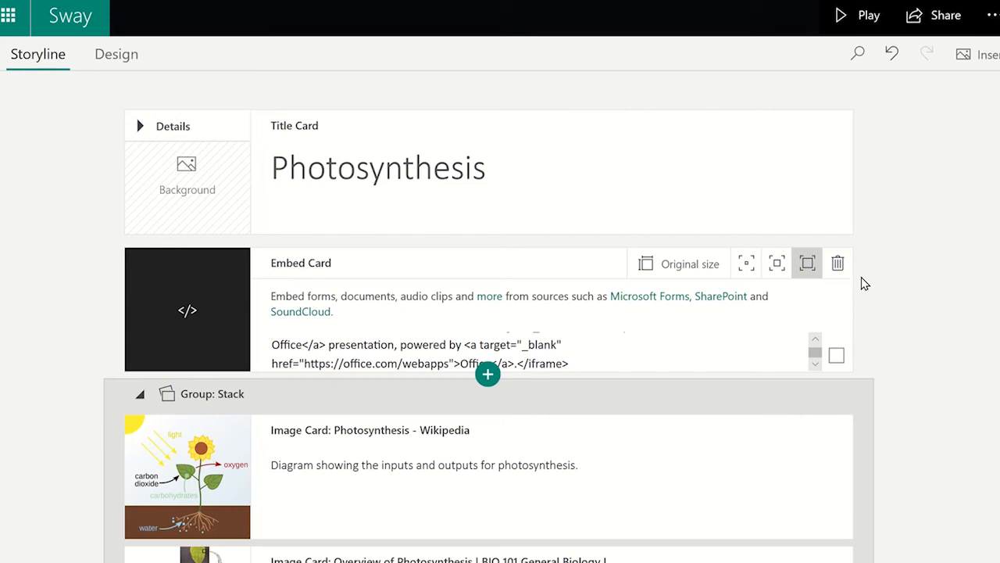
mouse_move(847, 14)
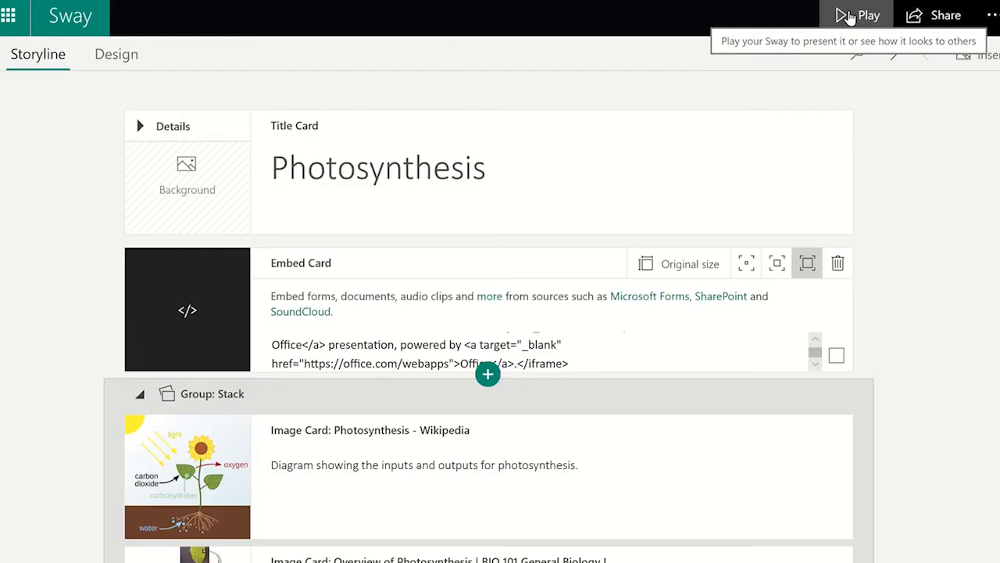